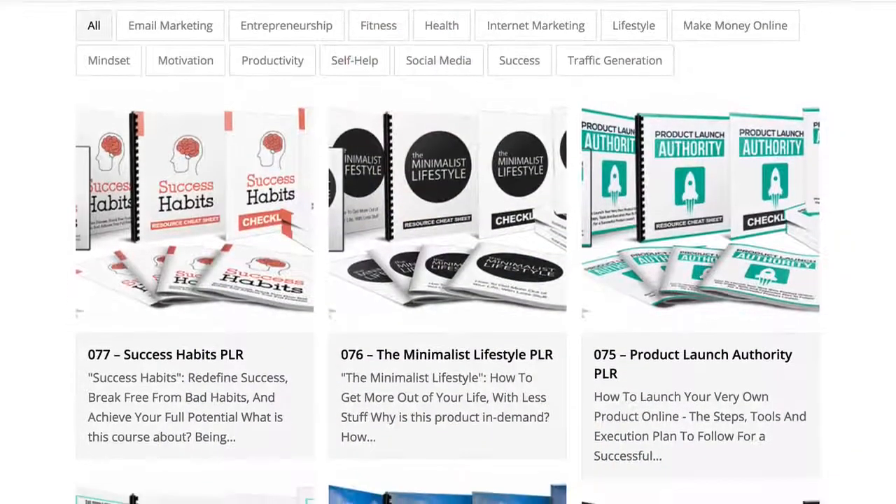
- Scroll down the PLR catalogue page to reach the earlier numbered product packages
scroll("down", 3)
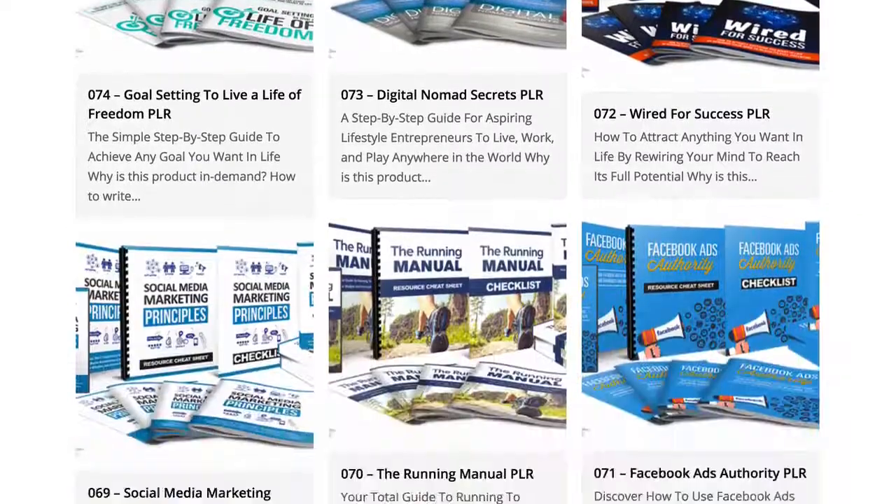
scroll("down", 3)
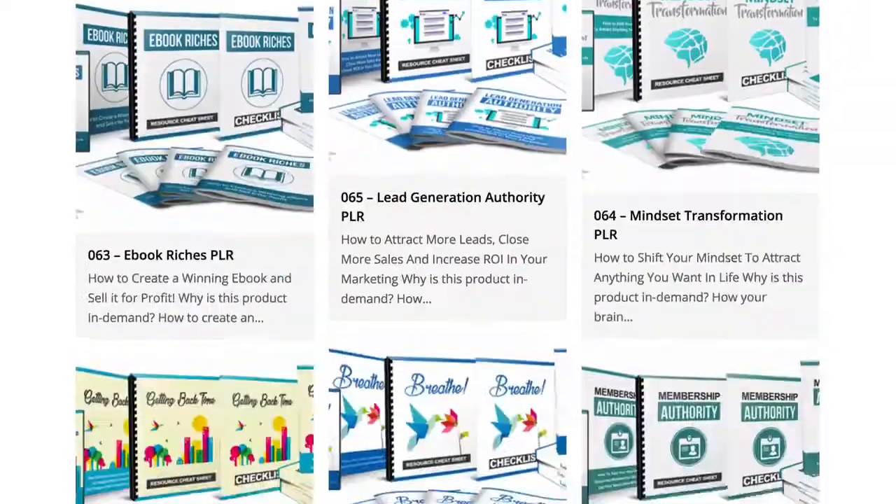
scroll("down", 3)
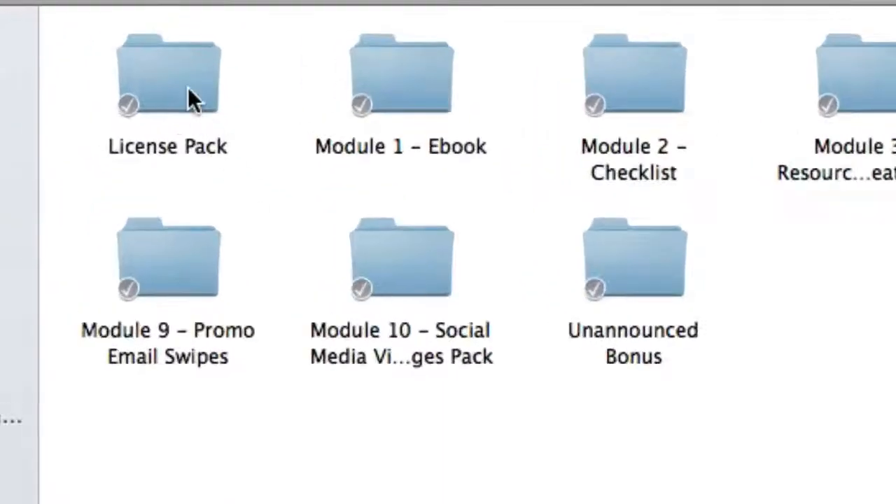
- Open the License Pack folder and select personal-use-license.txt among the MRR, RR and readme files
double_click(165, 77)
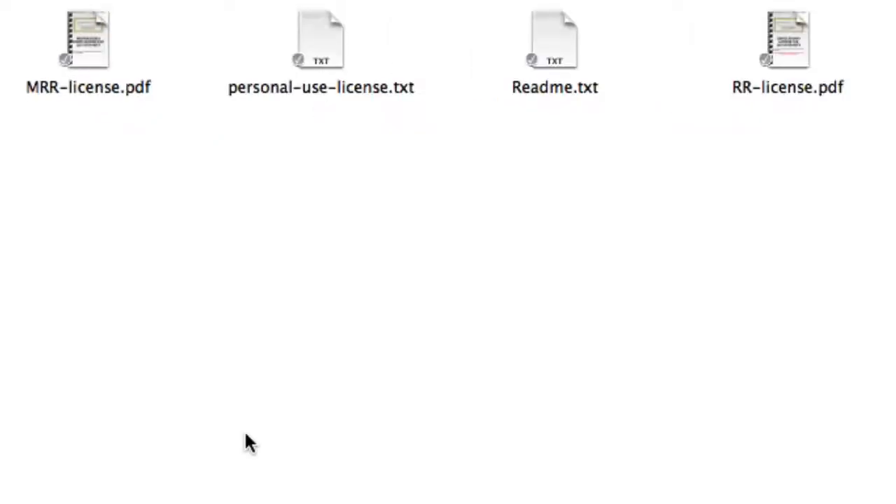
mouse_move(160, 224)
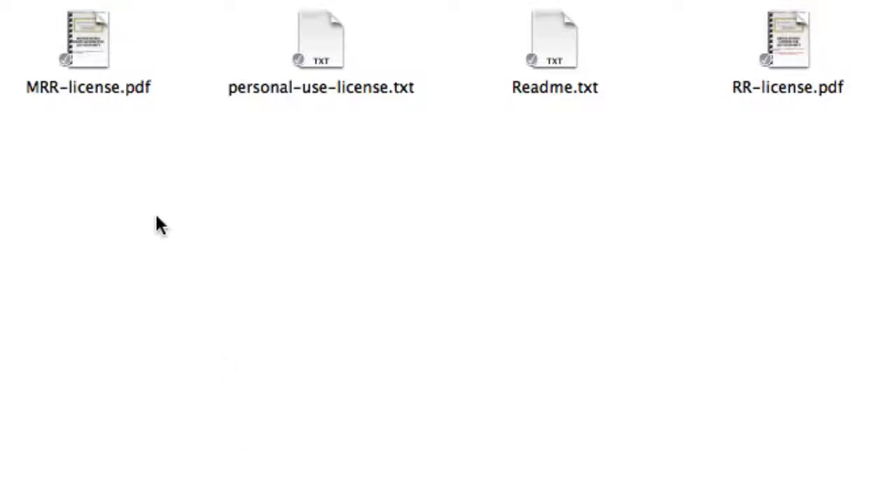
left_click(787, 42)
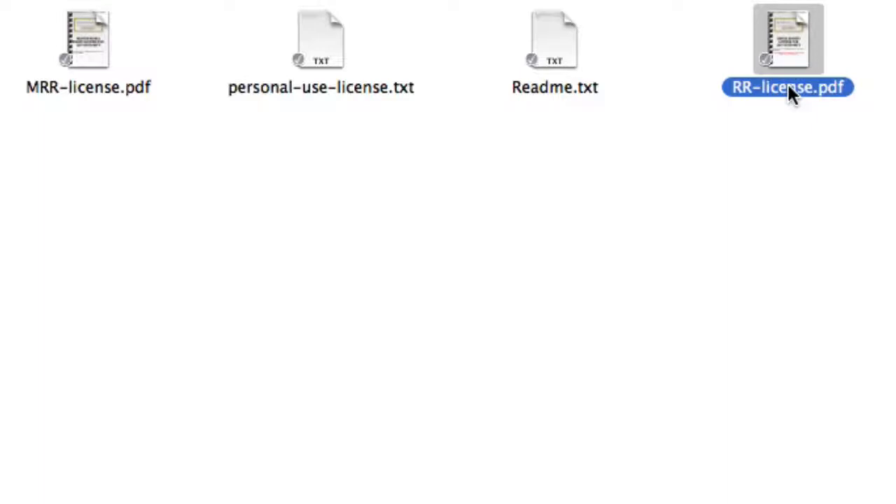
mouse_move(747, 120)
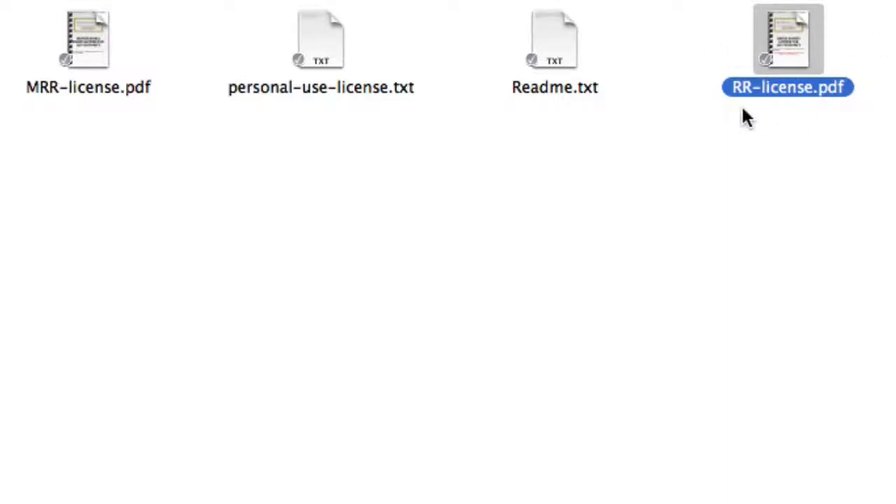
mouse_move(315, 126)
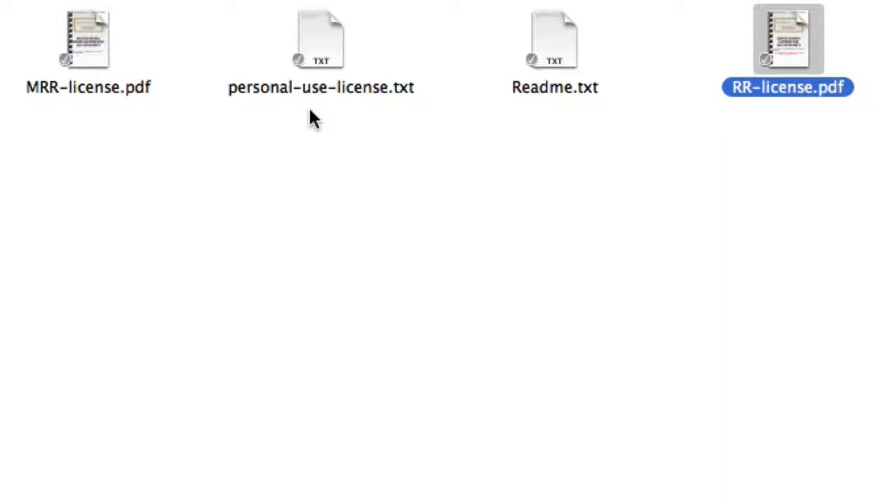
left_click(319, 39)
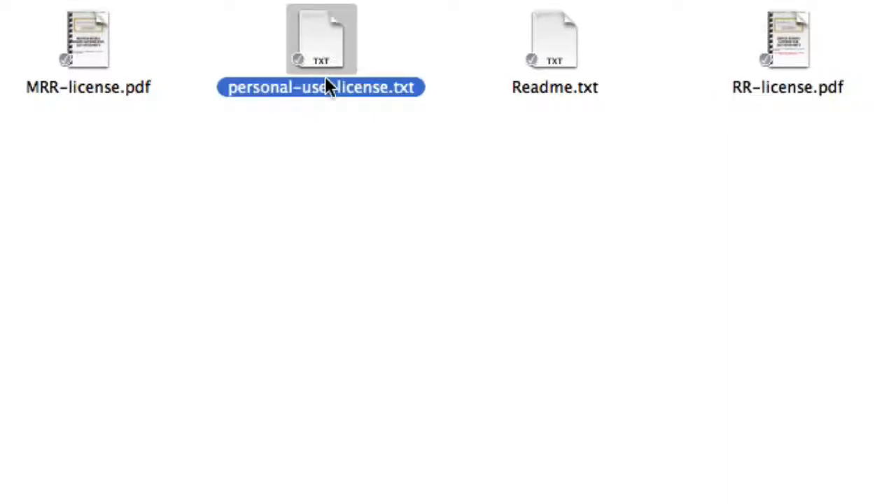
mouse_move(319, 98)
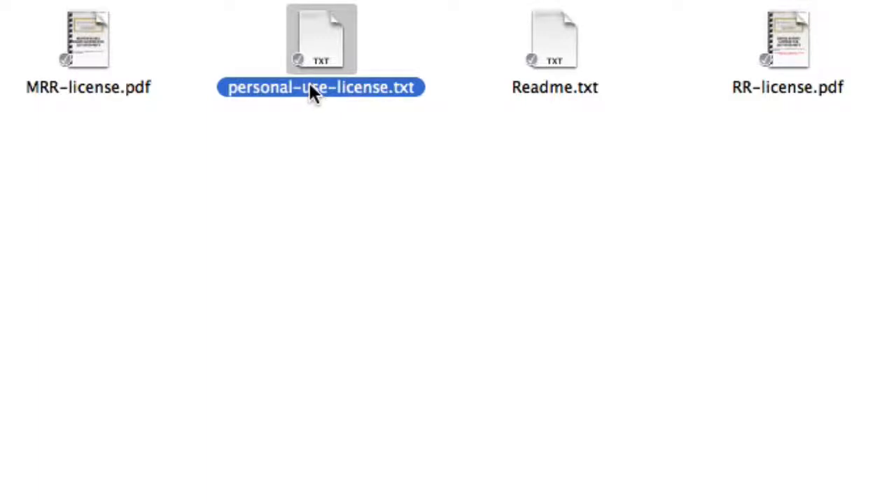
mouse_move(305, 81)
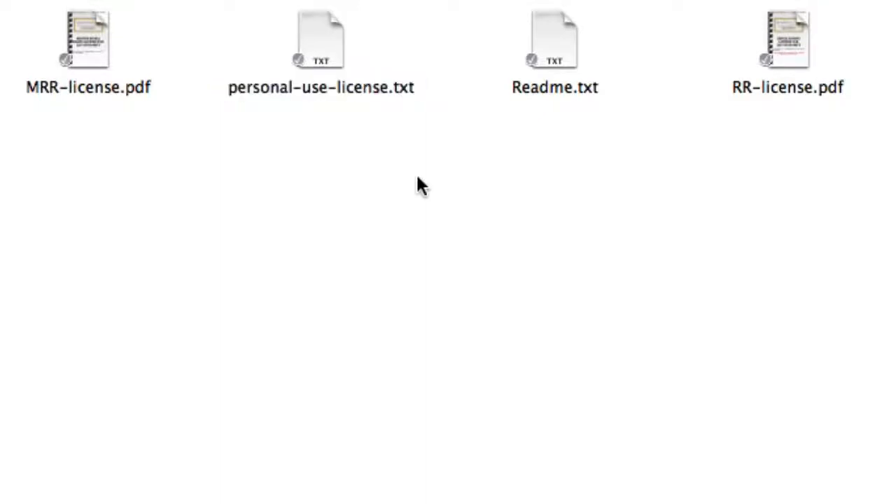
mouse_move(389, 162)
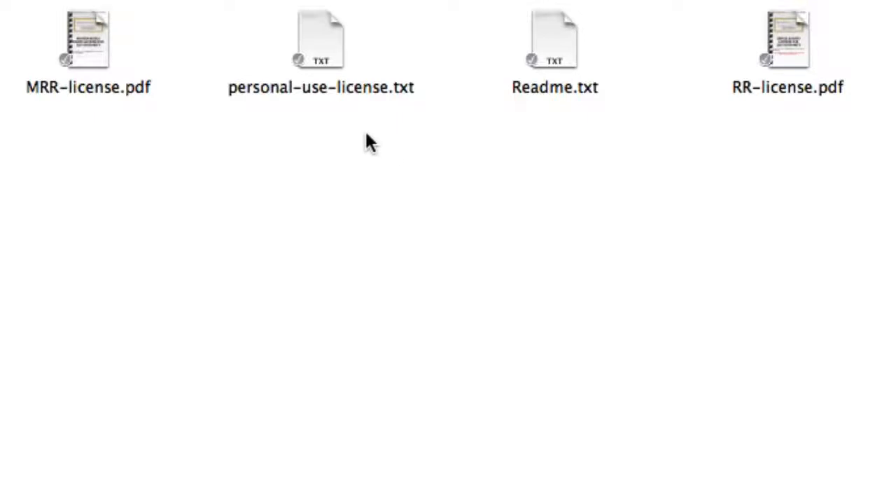
mouse_move(589, 177)
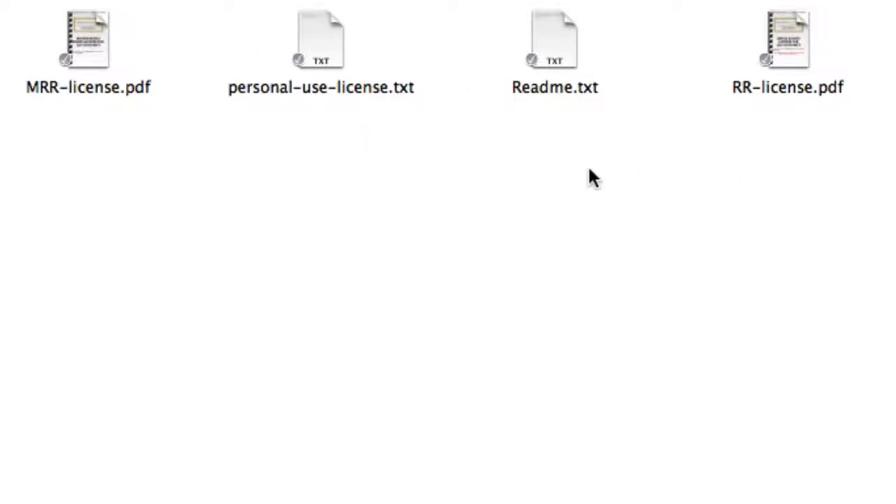
mouse_move(123, 139)
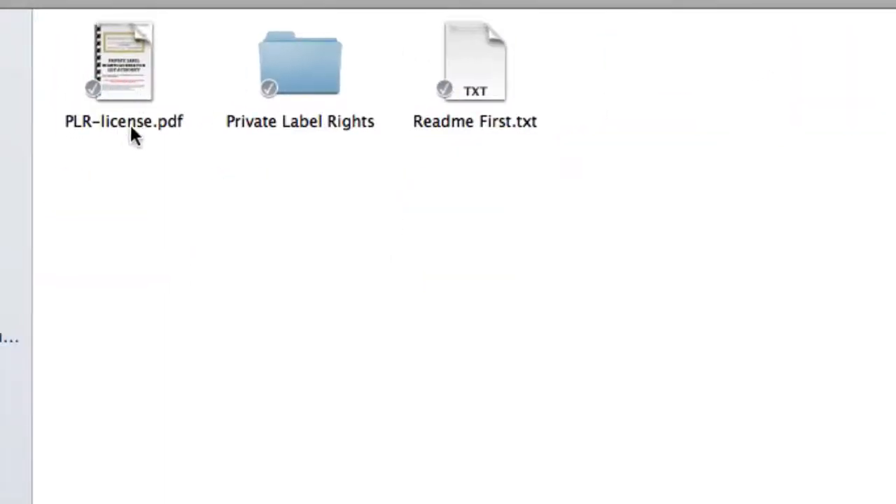
mouse_move(171, 211)
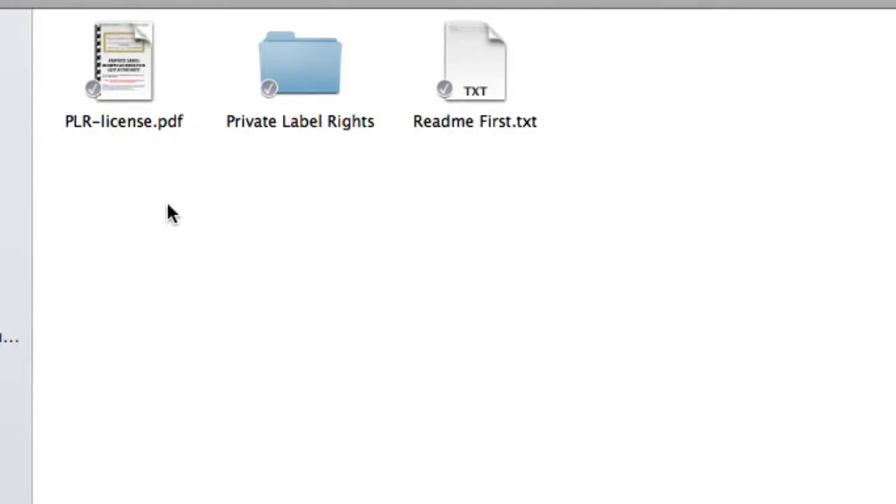
mouse_move(177, 135)
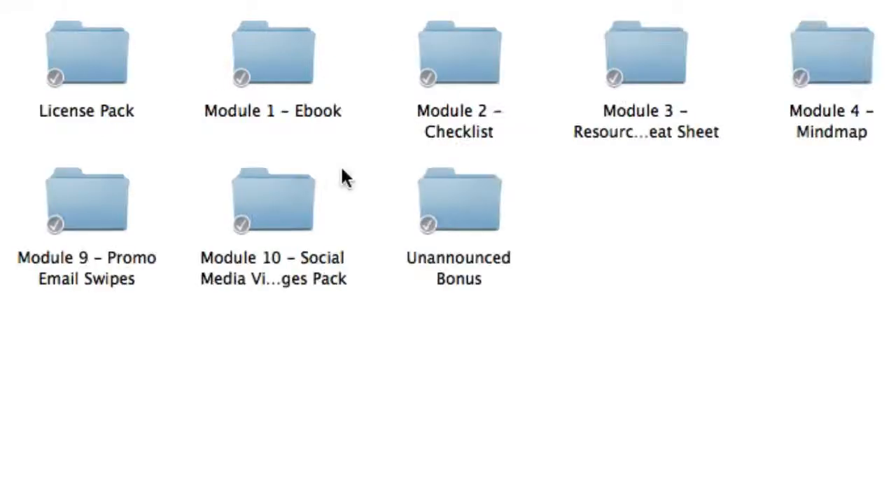
mouse_move(297, 126)
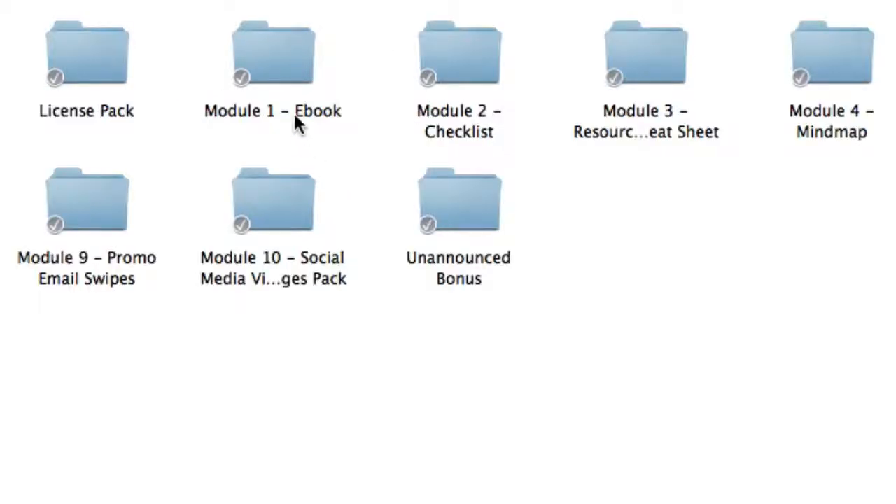
- Open Module 1's Original.docx ebook and replace the author-bio name placeholder with 'John Smit'
double_click(272, 53)
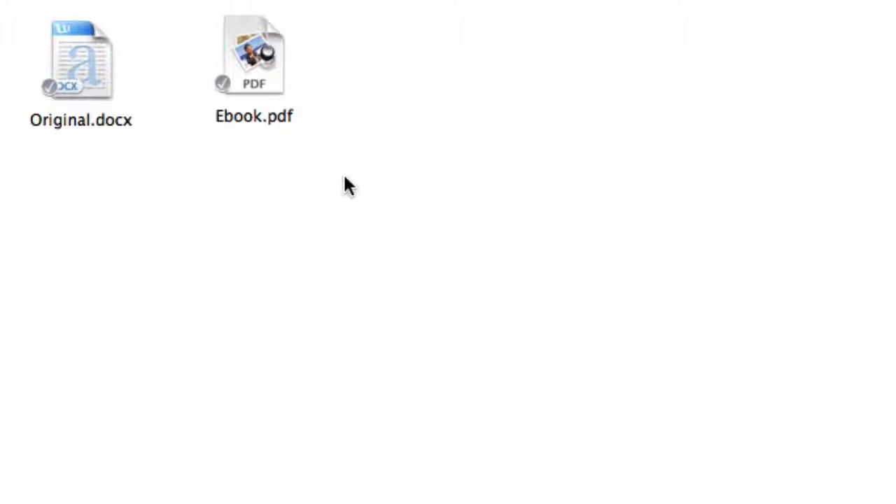
mouse_move(95, 145)
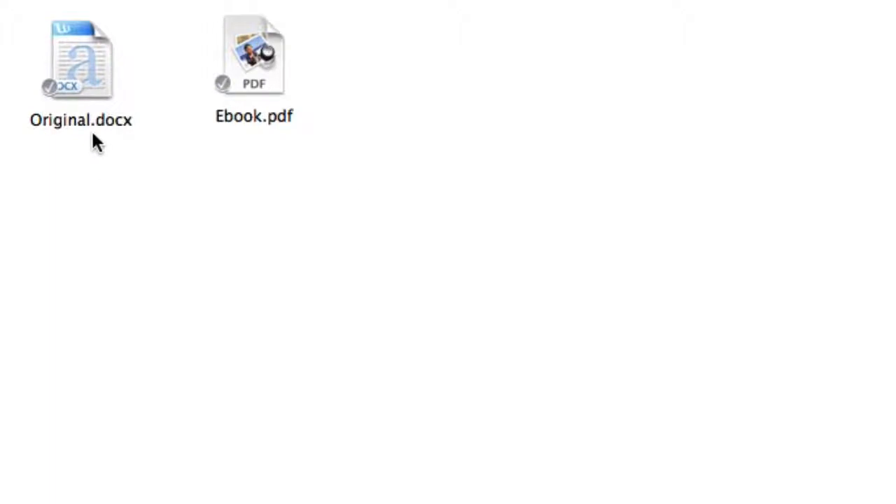
mouse_move(89, 140)
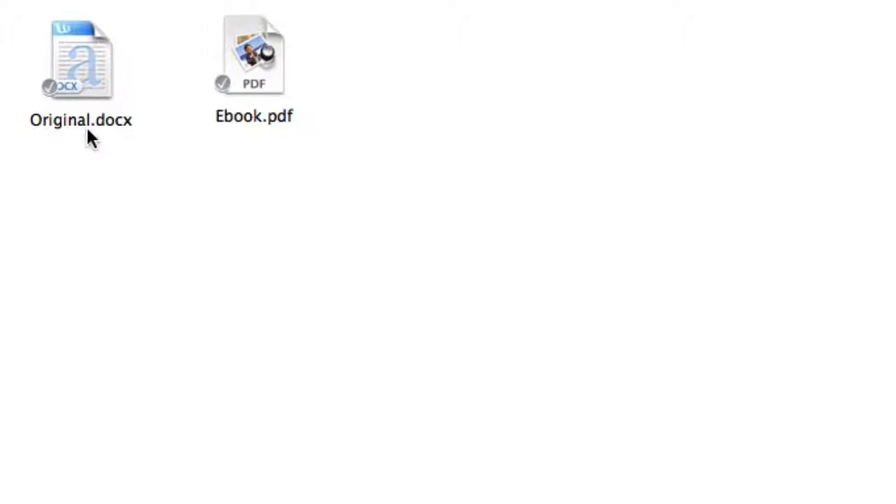
double_click(78, 53)
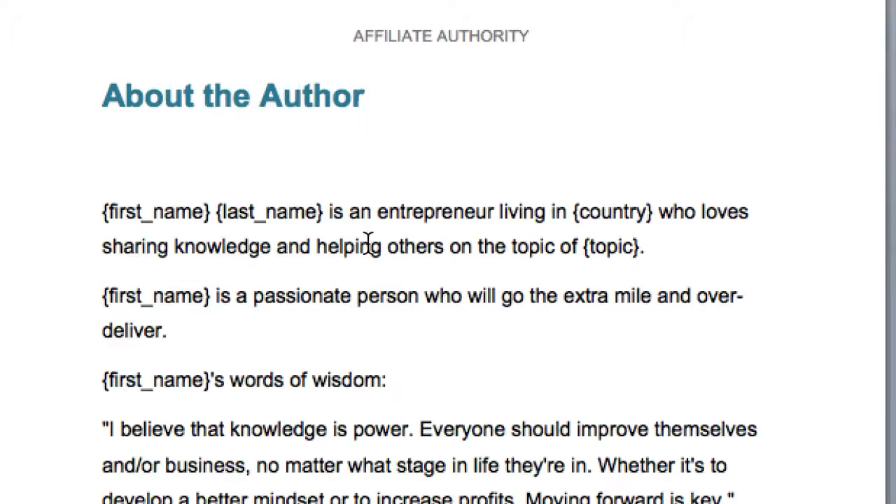
left_click_drag(102, 211, 322, 212)
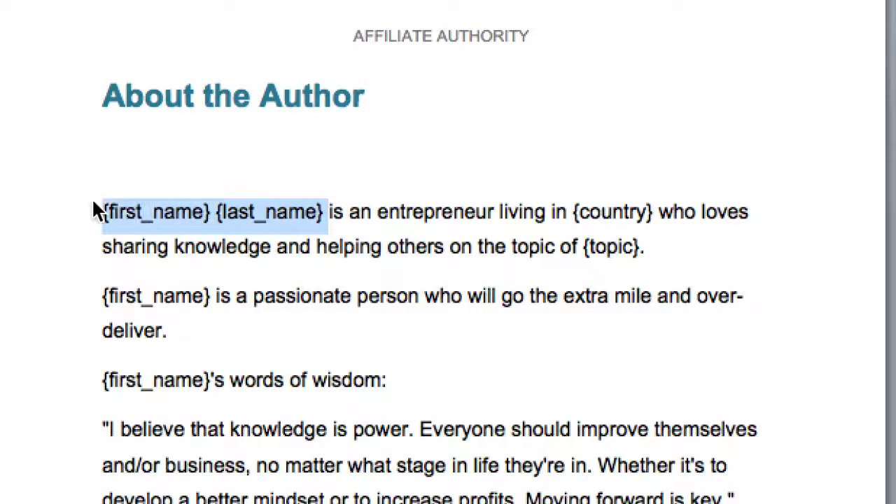
type("John Smit")
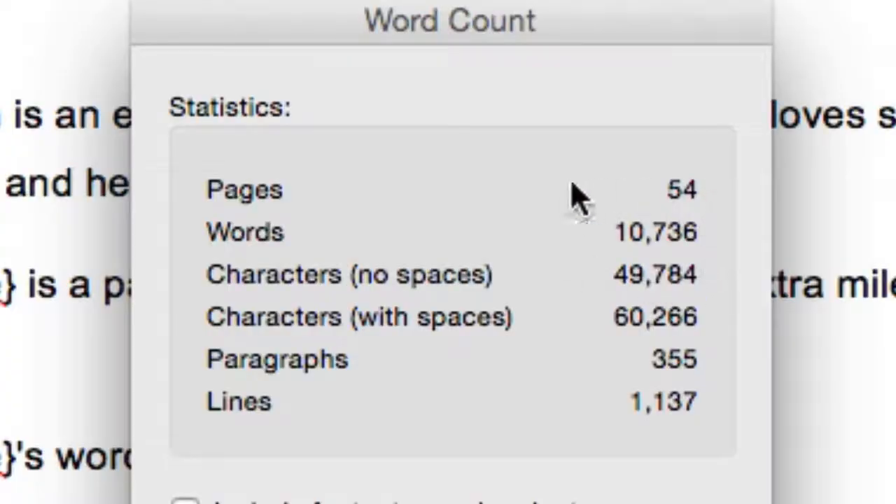
mouse_move(782, 227)
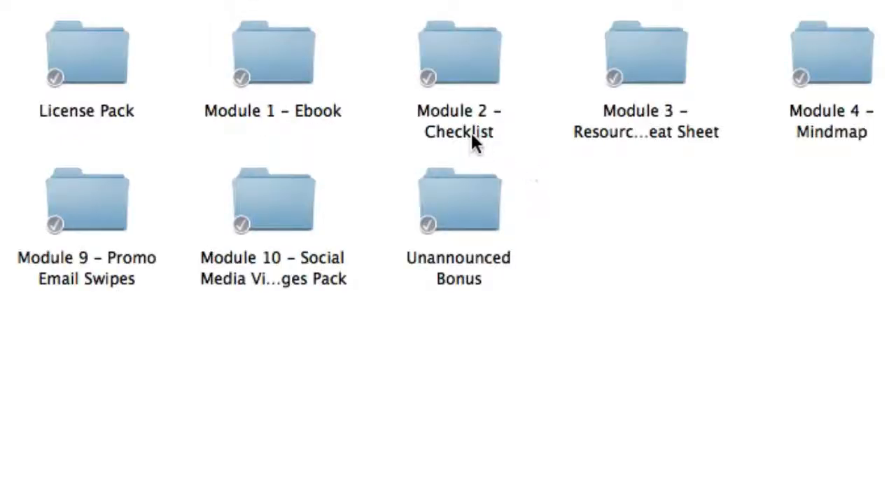
mouse_move(442, 137)
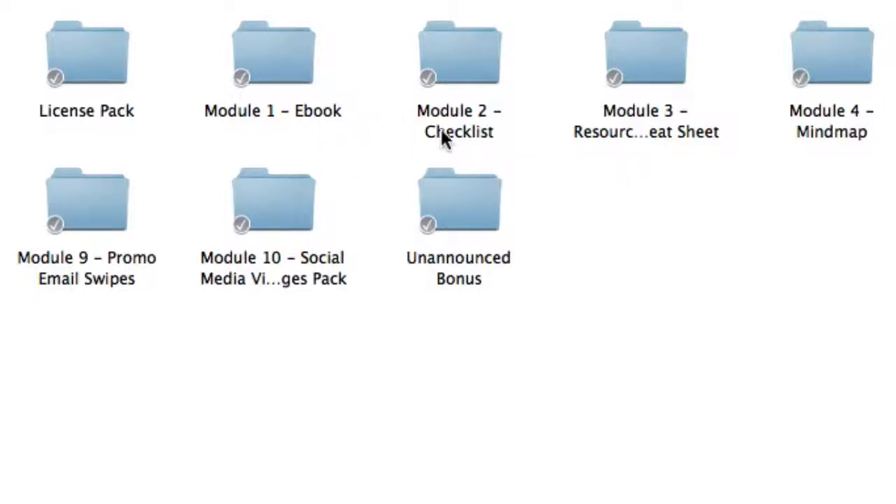
- Open Checklist.docx from Module 2 - Checklist and scroll through its blog content tips
double_click(461, 49)
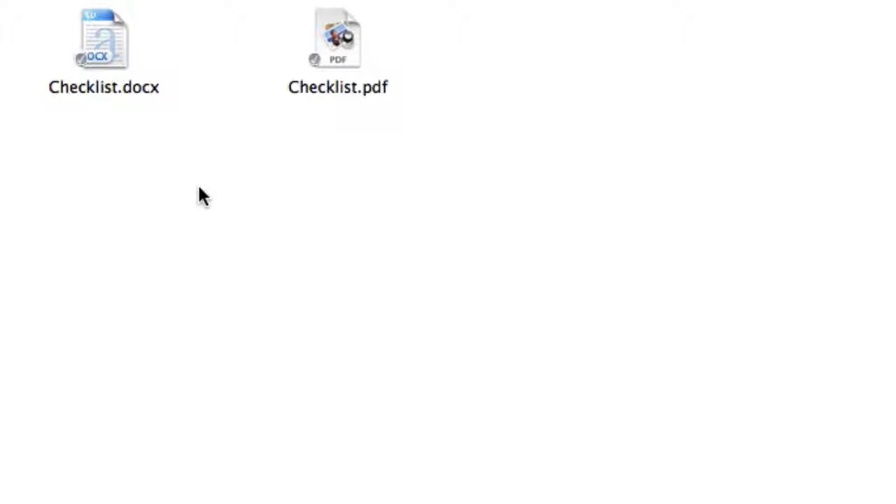
mouse_move(141, 151)
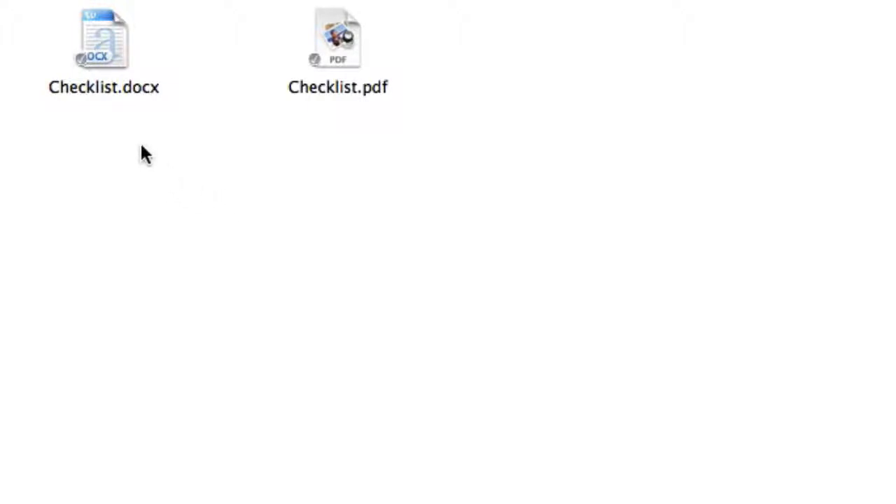
double_click(99, 33)
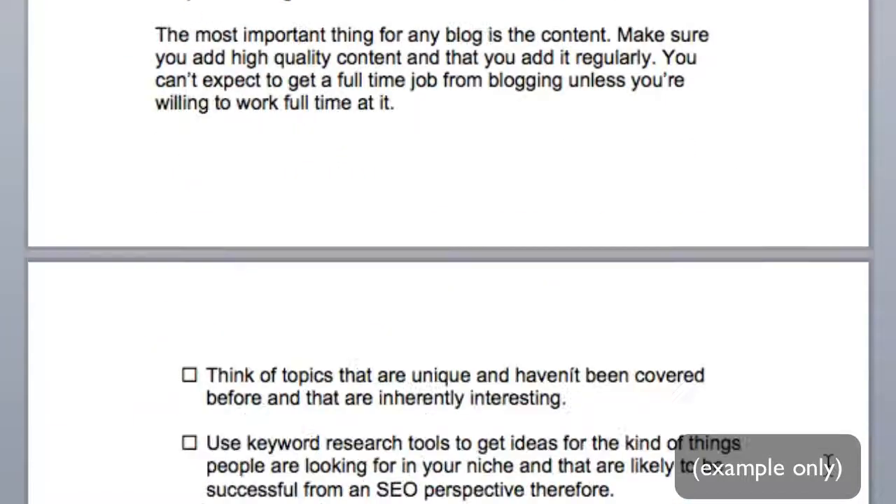
scroll("down", 3)
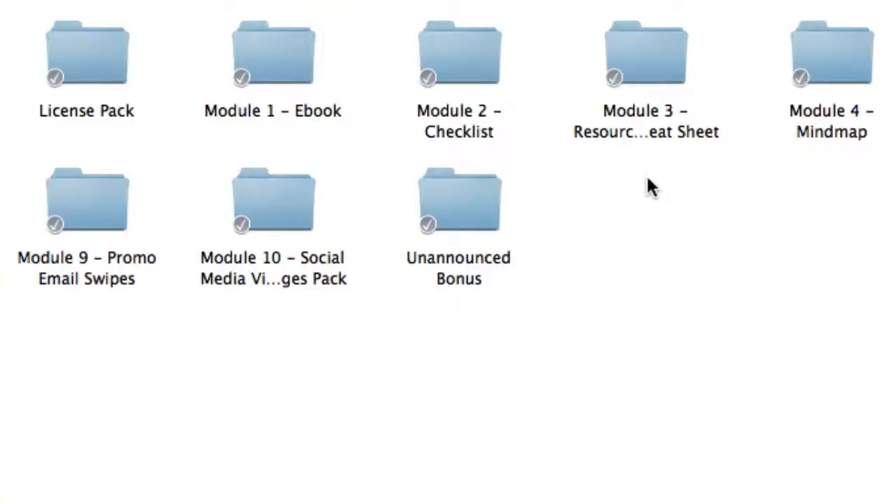
mouse_move(637, 134)
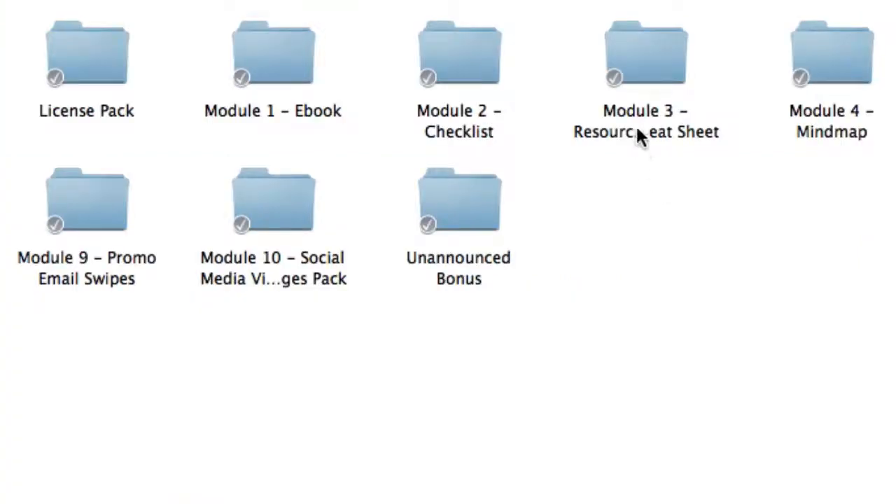
double_click(644, 54)
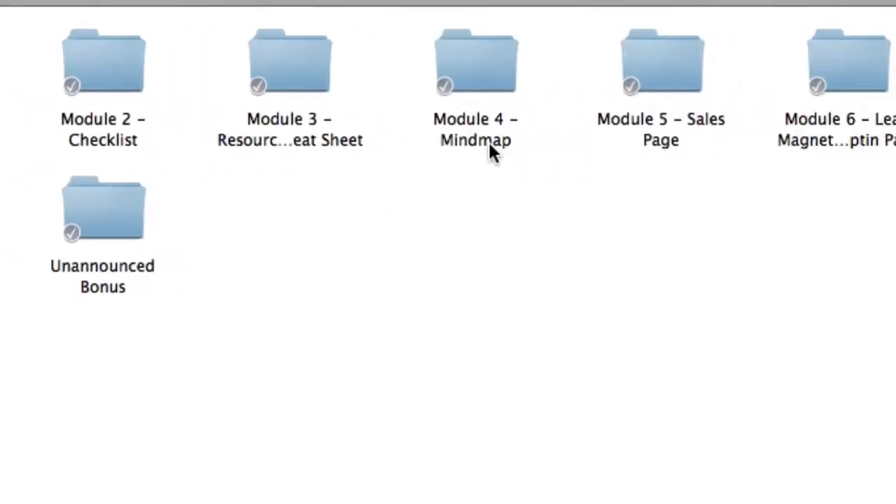
mouse_move(482, 143)
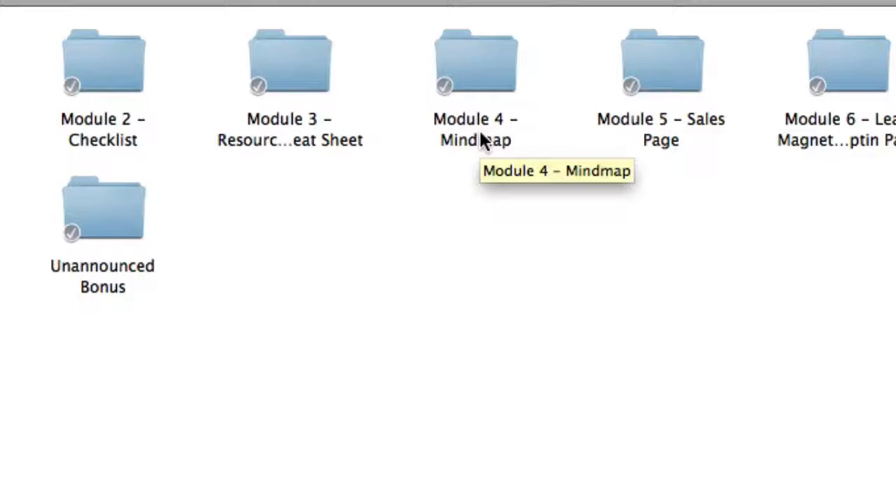
double_click(473, 59)
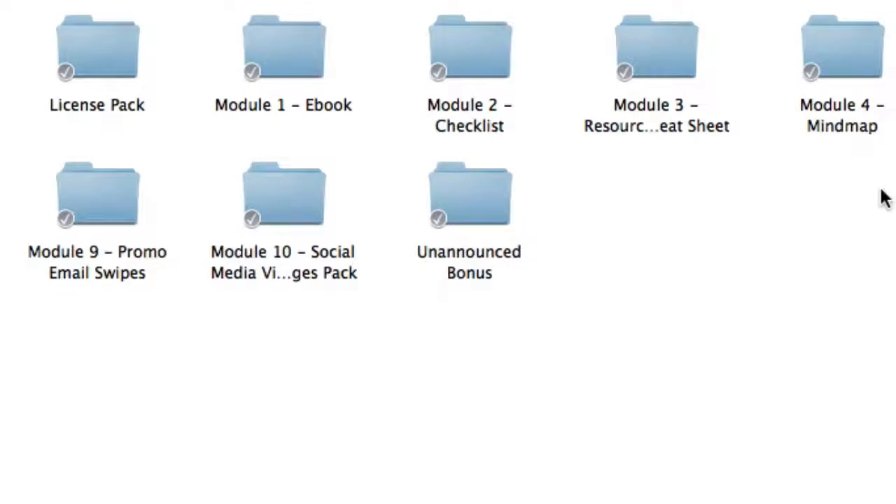
mouse_move(753, 72)
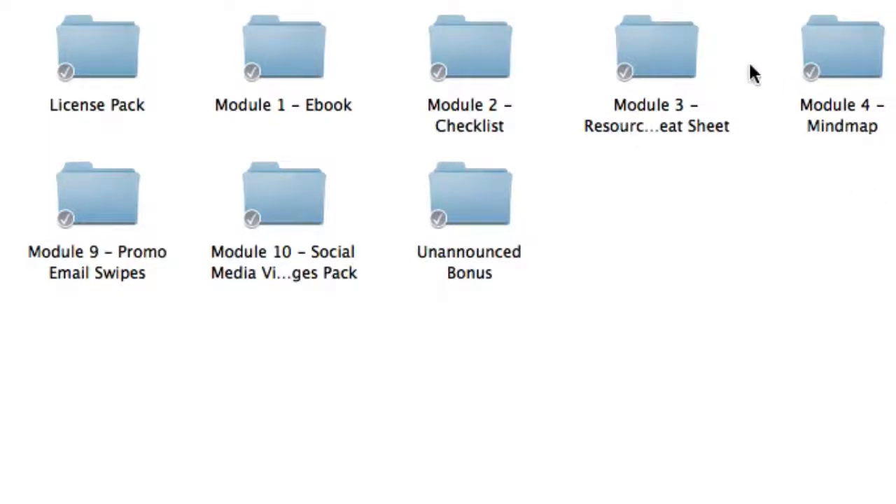
mouse_move(831, 129)
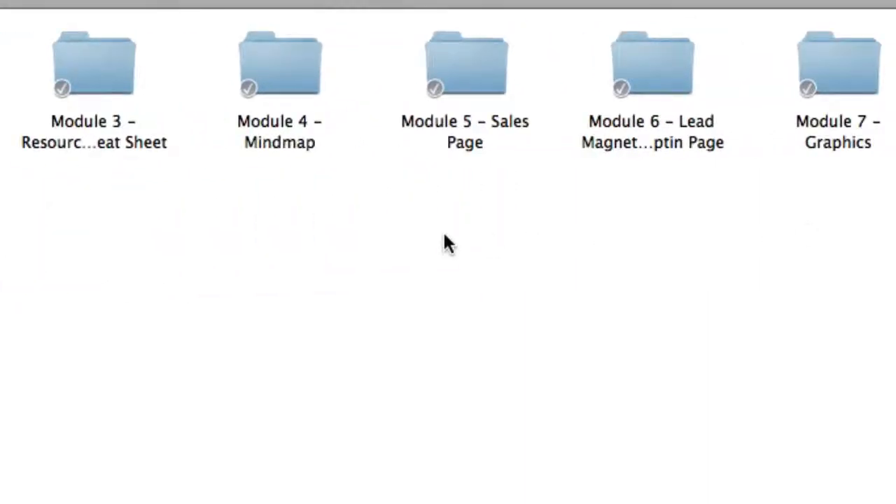
mouse_move(431, 187)
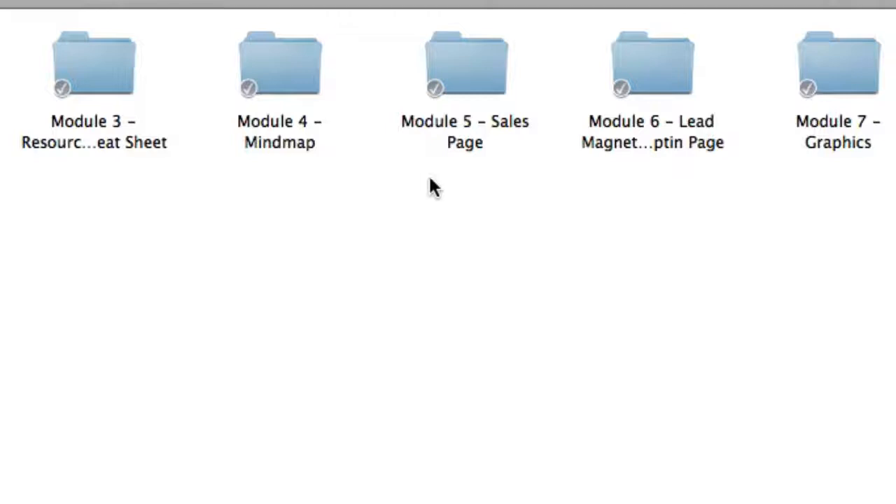
mouse_move(471, 143)
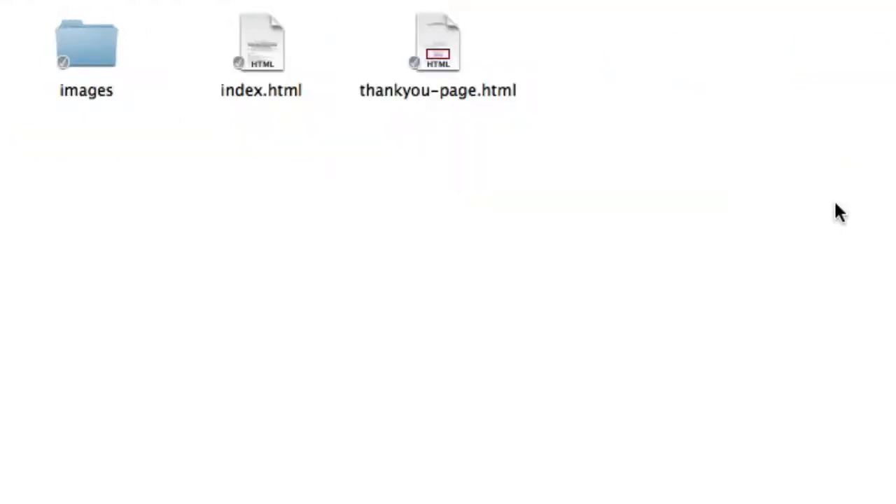
mouse_move(259, 50)
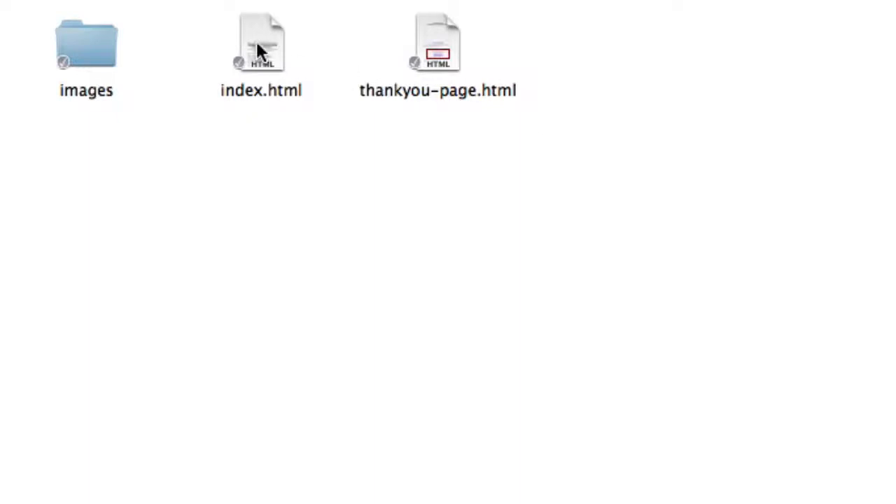
- Preview index.html and thankyou-page.html in the browser, then select the PLR folder in the FTP client
double_click(259, 42)
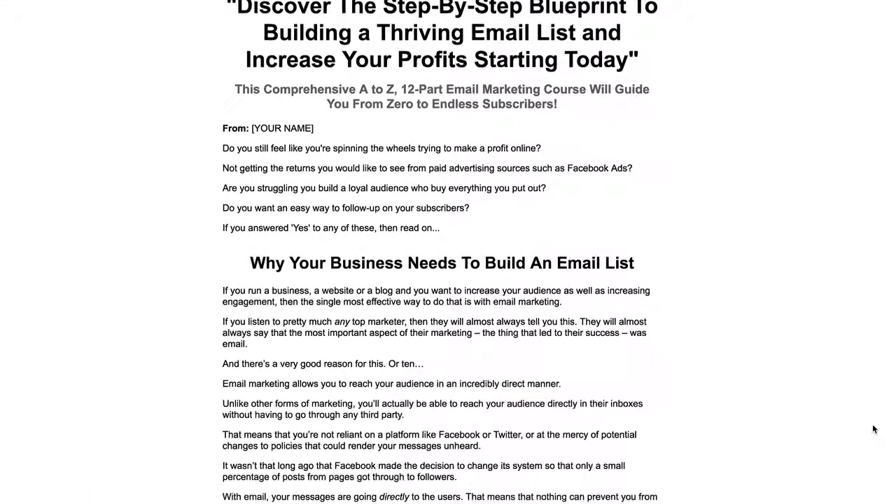
scroll("down", 3)
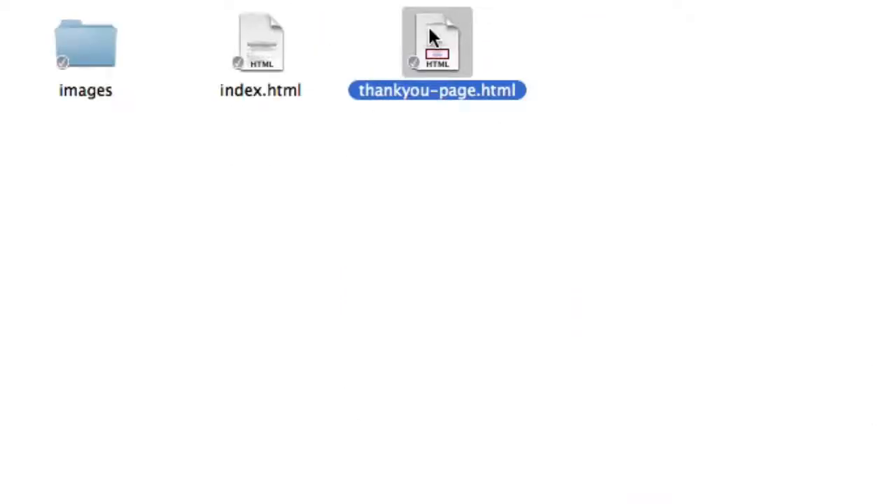
mouse_move(498, 254)
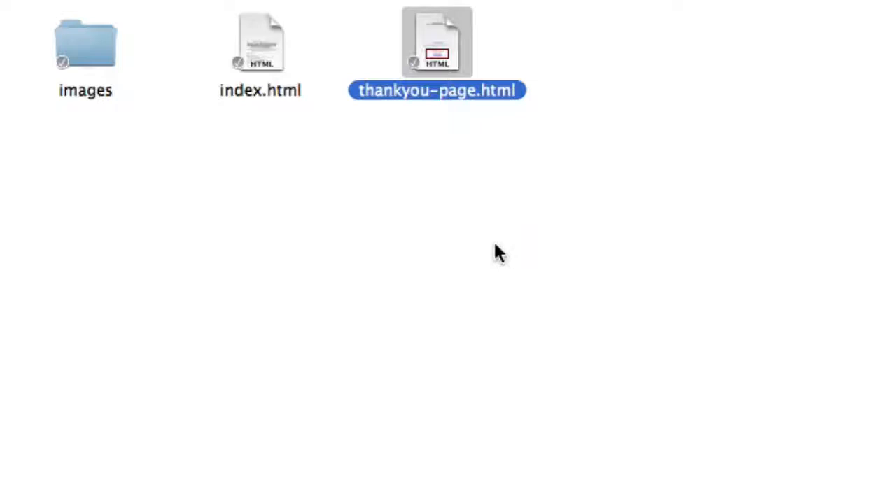
double_click(434, 41)
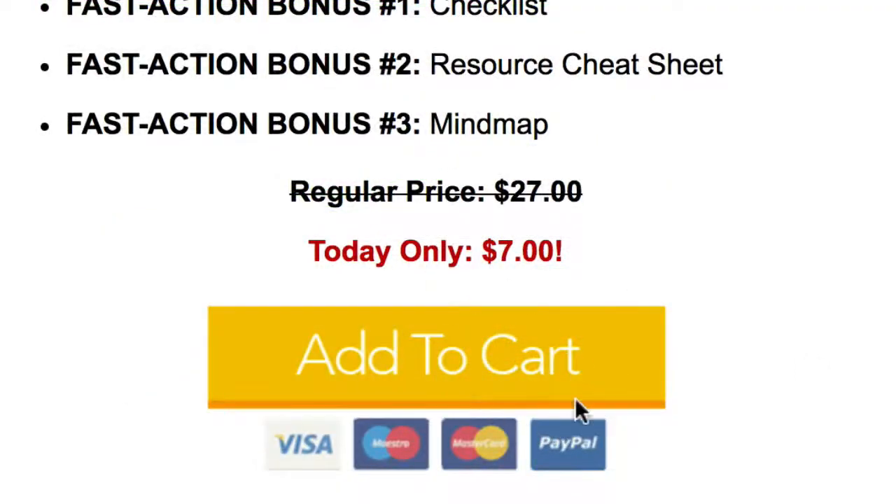
mouse_move(619, 375)
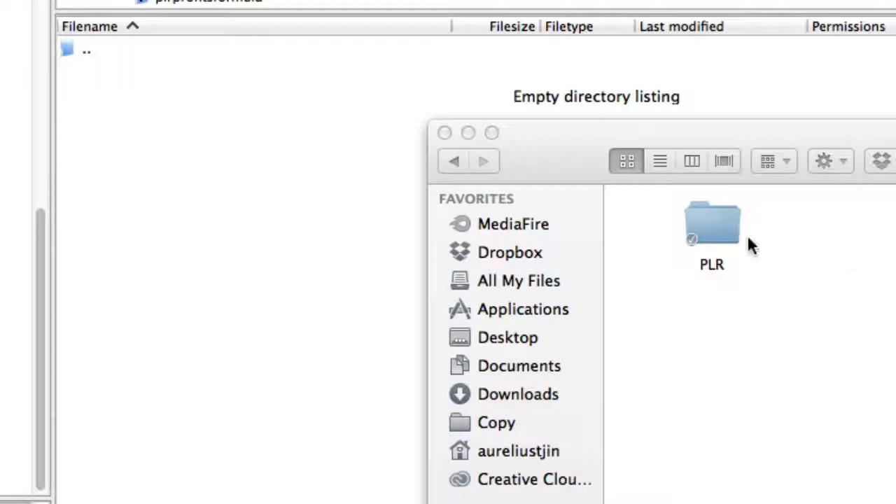
left_click(712, 223)
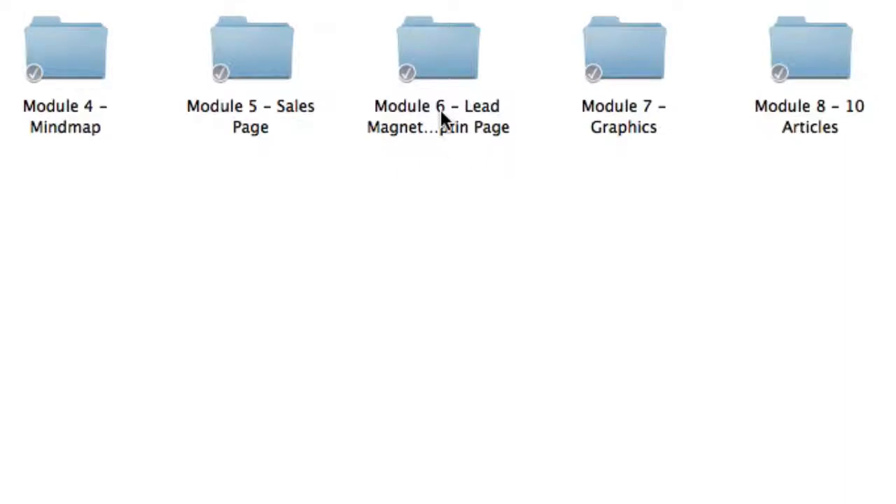
double_click(437, 42)
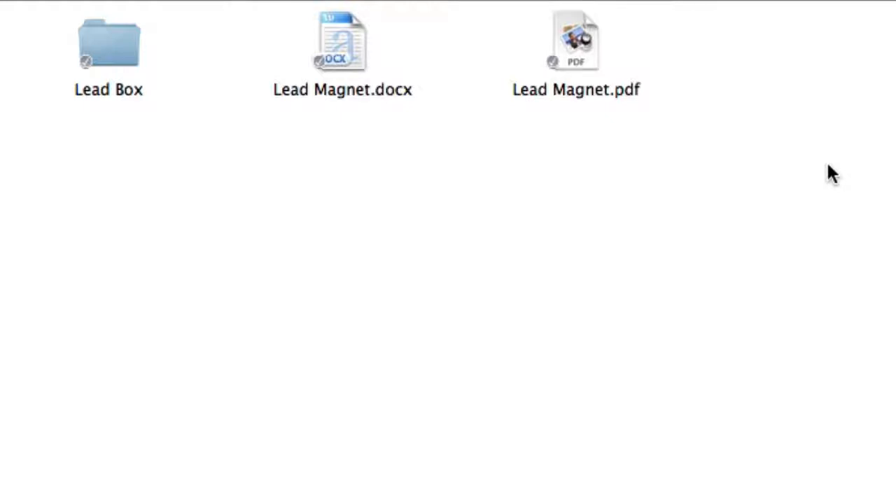
mouse_move(112, 69)
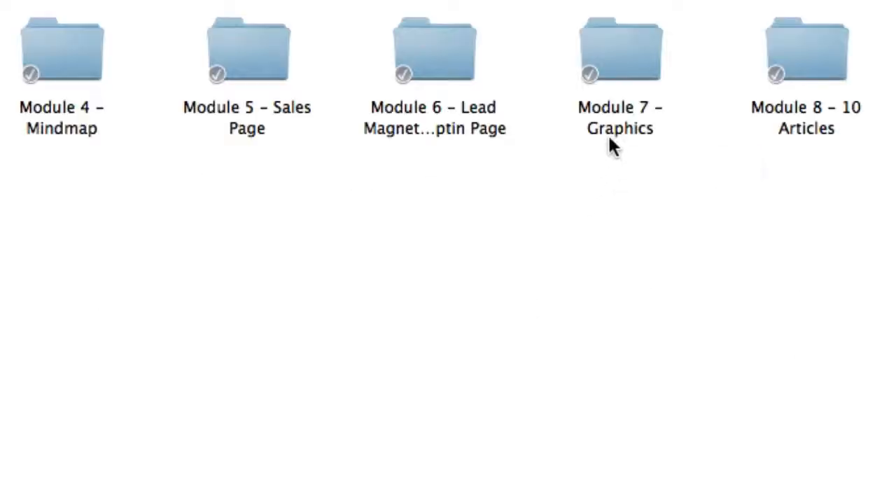
- Open Module 7 - Graphics, then its Images folder and the PSD Files banner folder
double_click(618, 45)
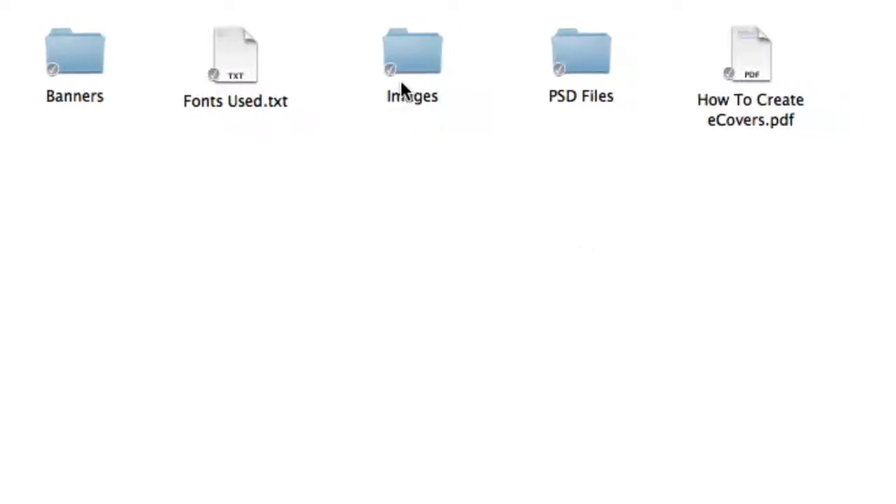
double_click(411, 53)
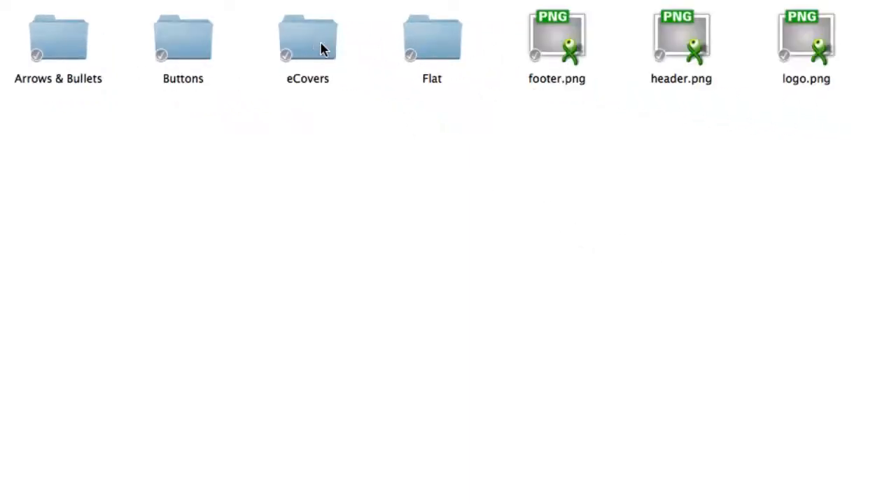
mouse_move(188, 84)
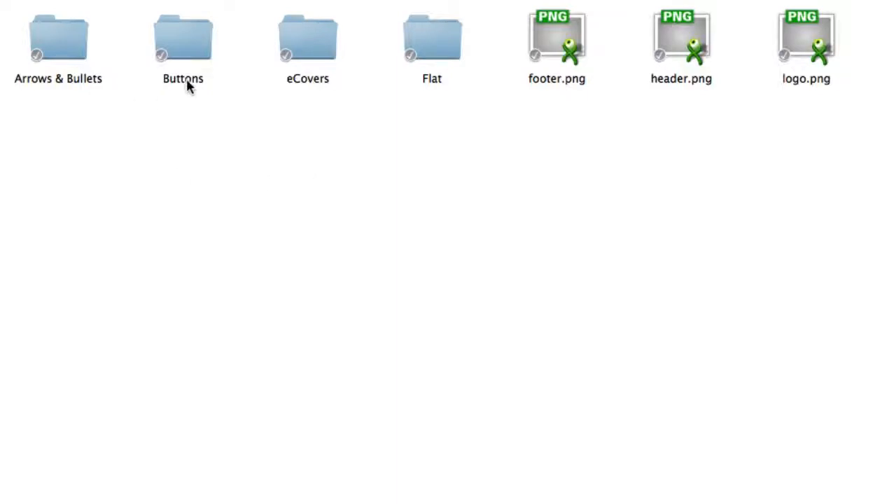
mouse_move(305, 43)
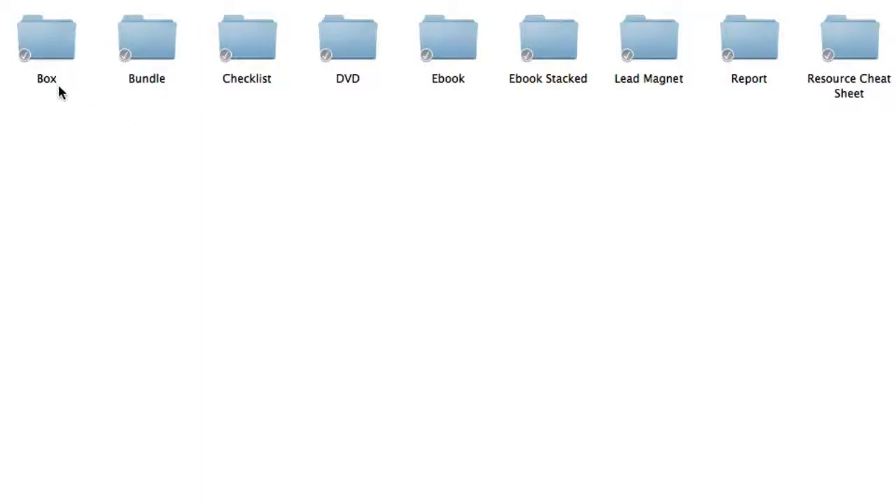
mouse_move(331, 98)
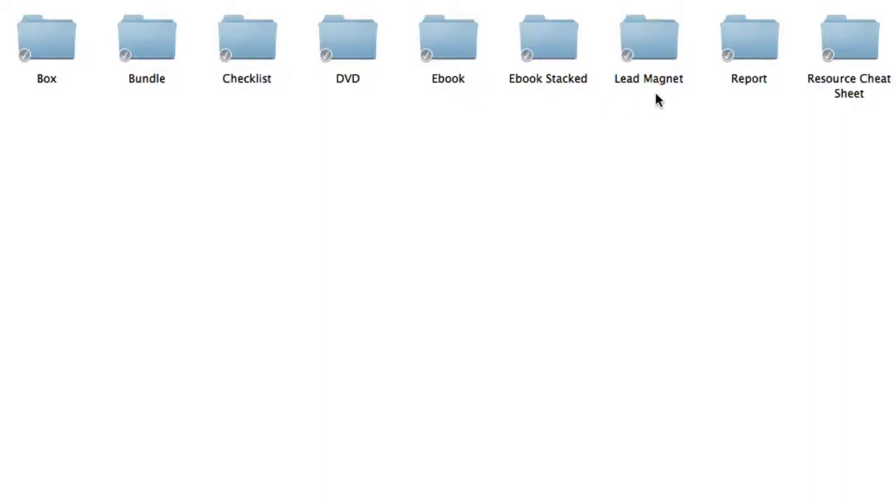
mouse_move(868, 110)
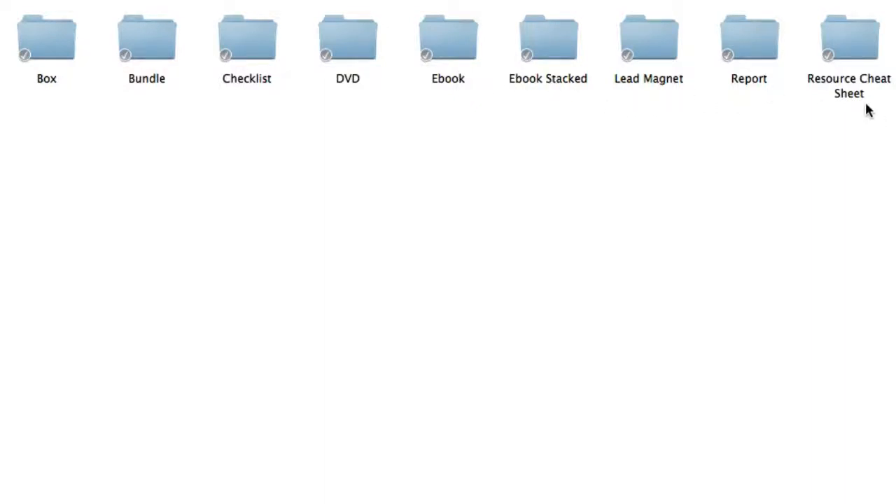
mouse_move(871, 245)
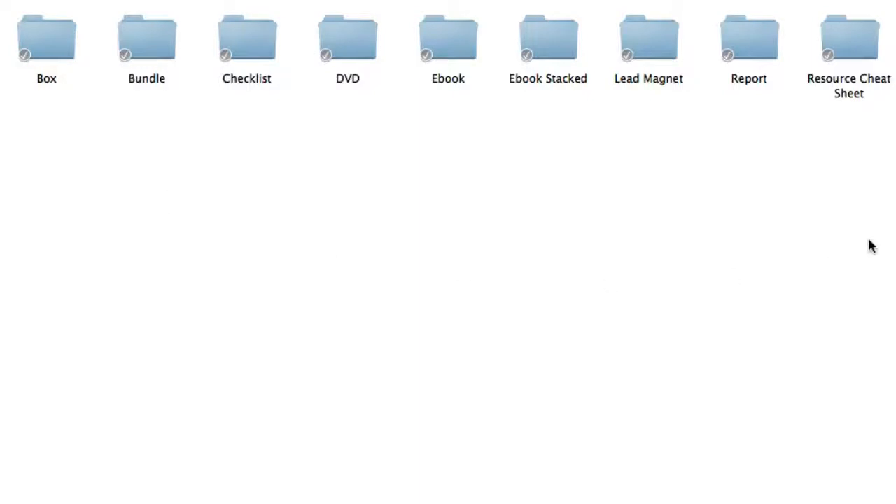
mouse_move(503, 254)
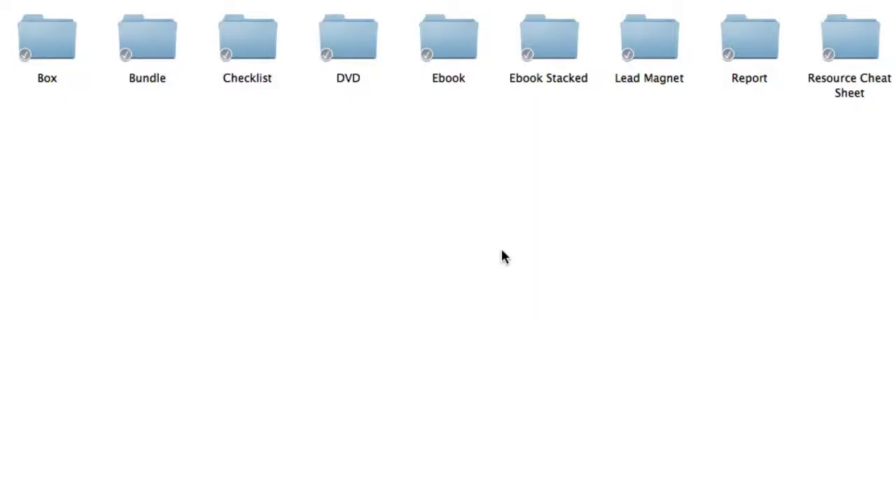
mouse_move(499, 263)
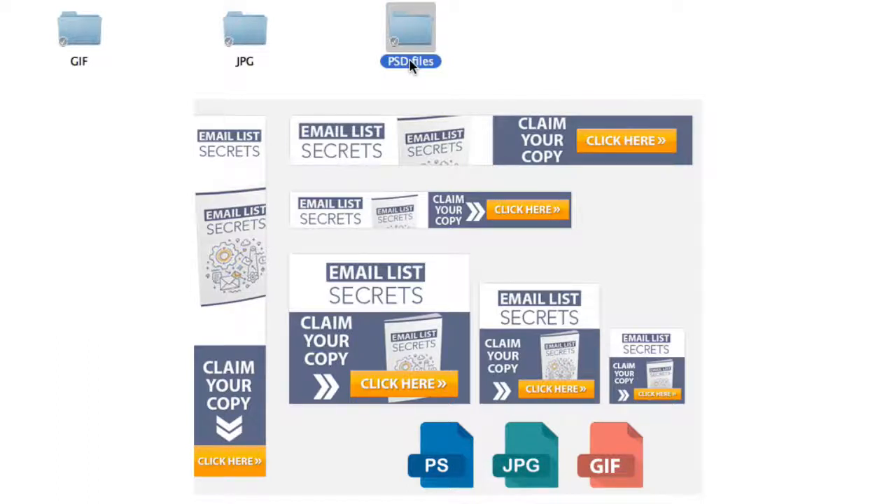
double_click(410, 28)
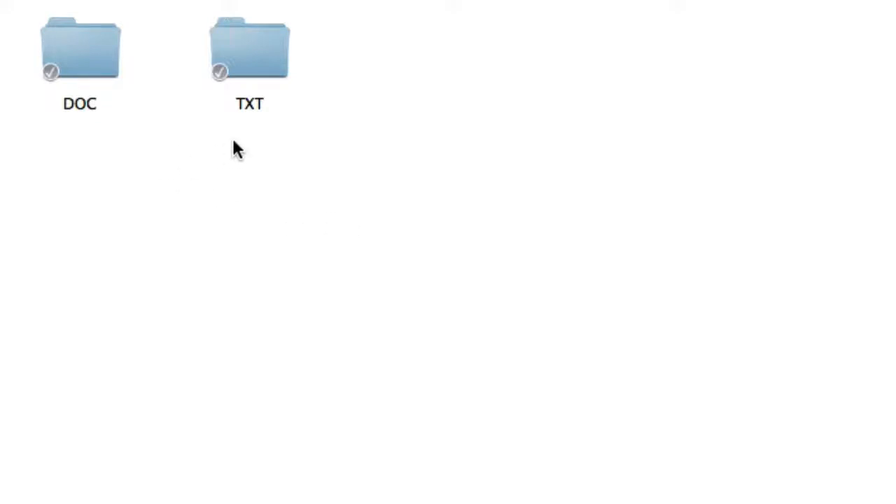
mouse_move(253, 109)
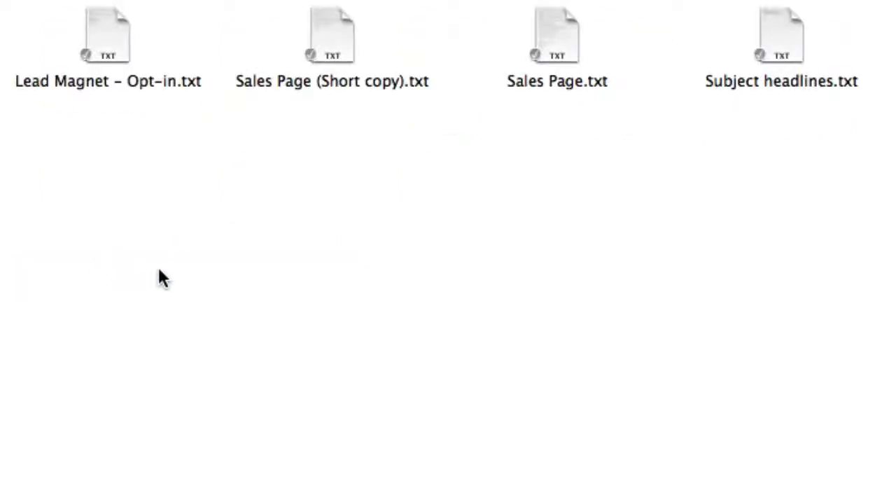
mouse_move(799, 133)
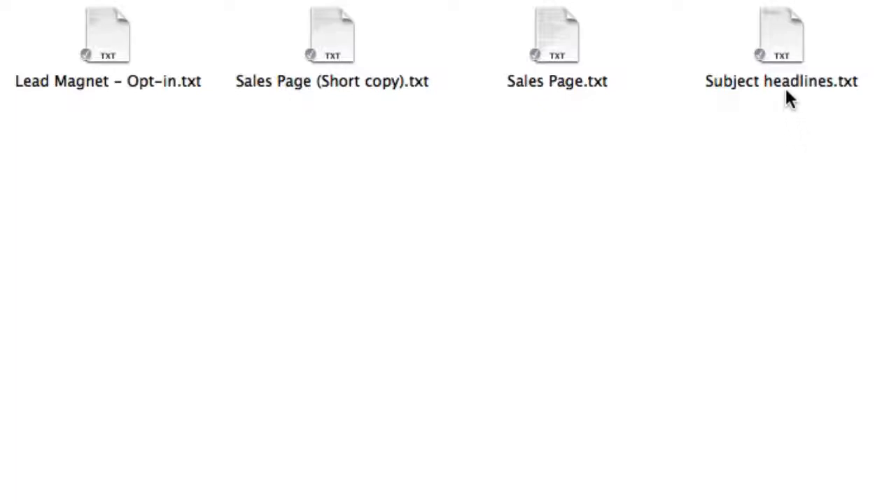
mouse_move(369, 99)
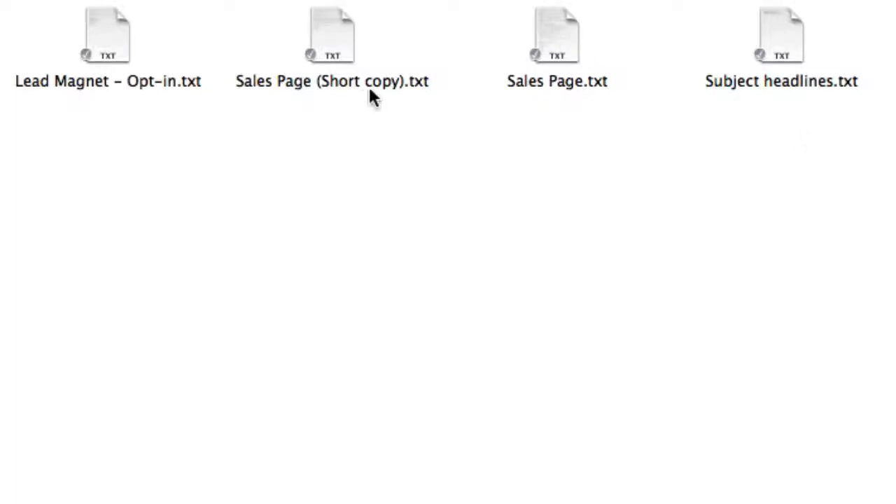
- Go back from Module 9 - Promo Email Swipes to the package's top-level folder listing
left_click(554, 30)
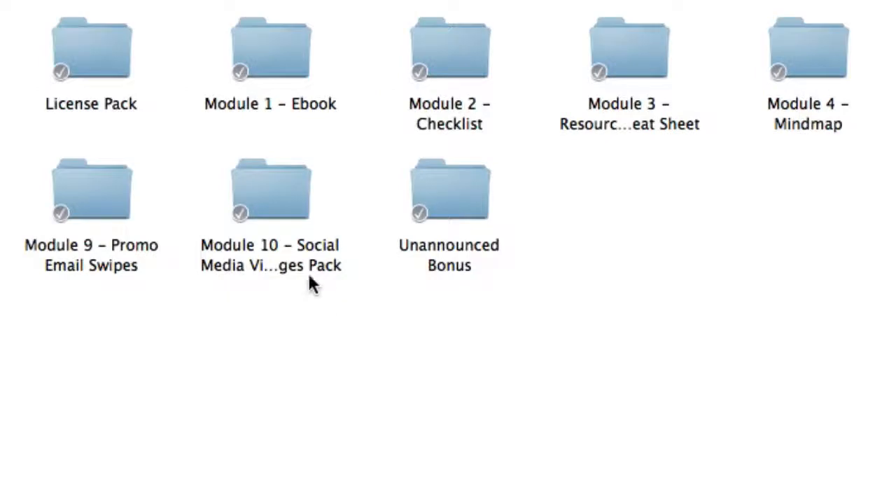
left_click(272, 193)
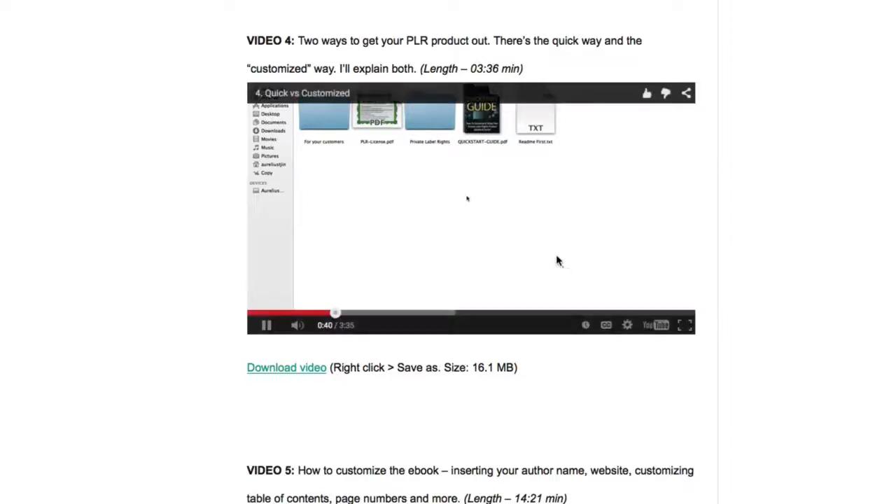
mouse_move(427, 296)
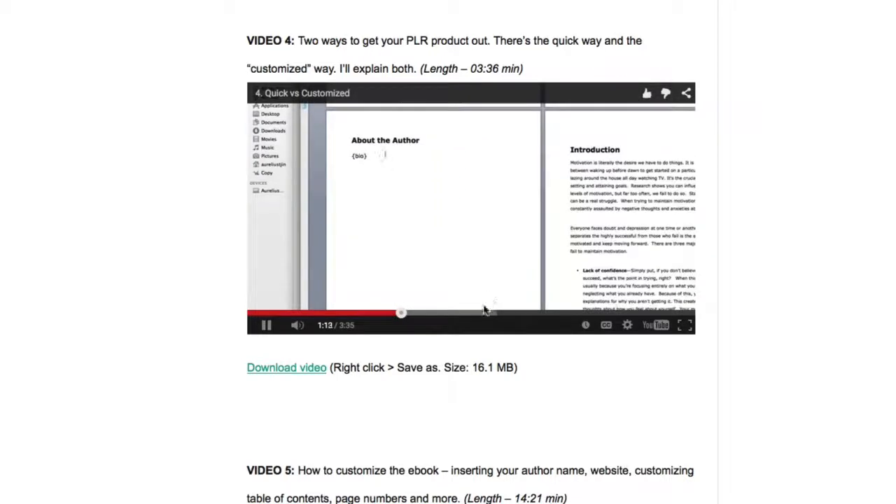
- Scroll the training page down to the VIDEO 4 Quick vs Customized tutorial section
scroll("down", 3)
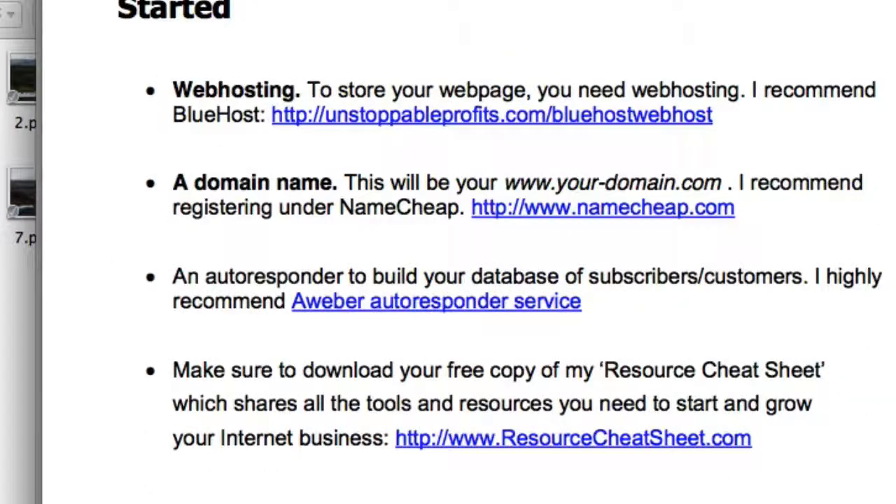
- Scroll the guide PDF to the opt-in form placeholder instructions for autoresponder code
scroll("down", 3)
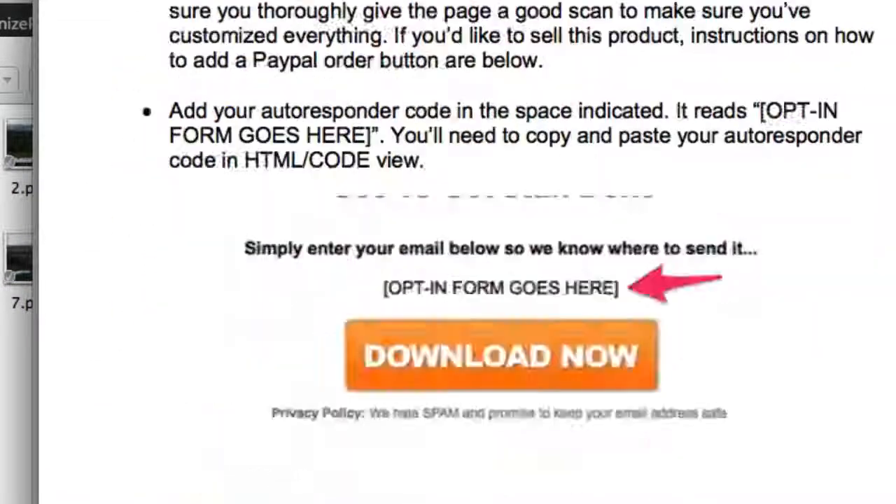